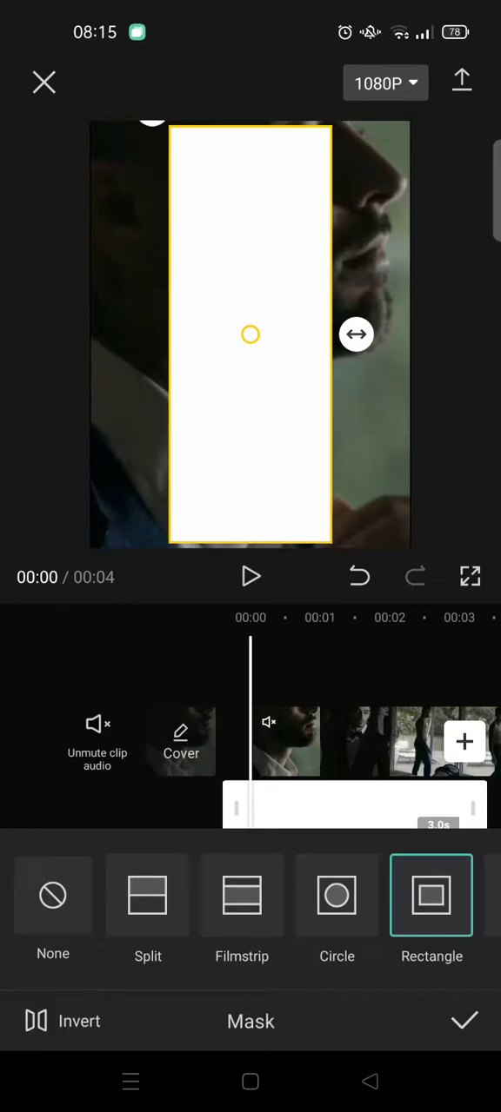
- Drag the rectangle mask's side handle out to near full frame and apply it, leaving a thin white border
left_click_drag(356, 335, 427, 335)
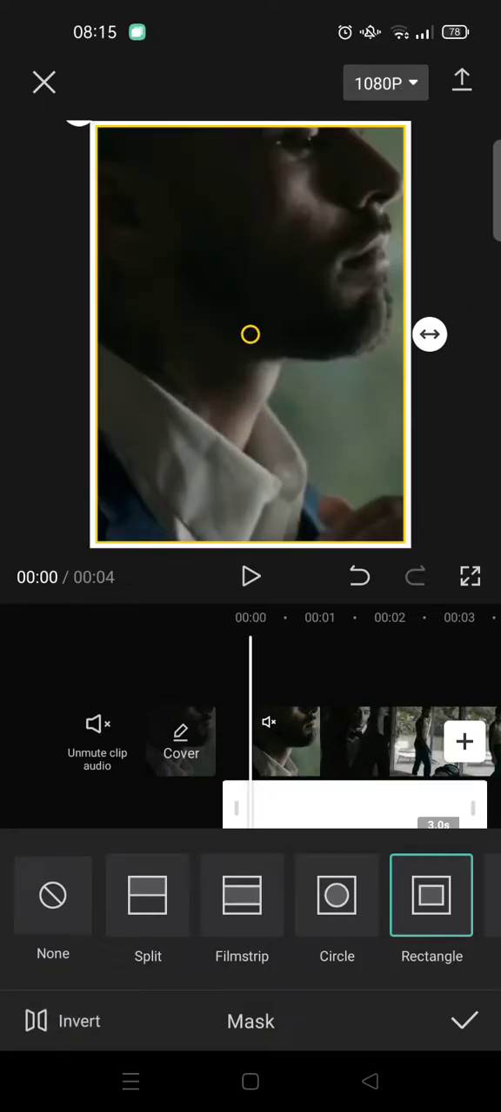
left_click(464, 1021)
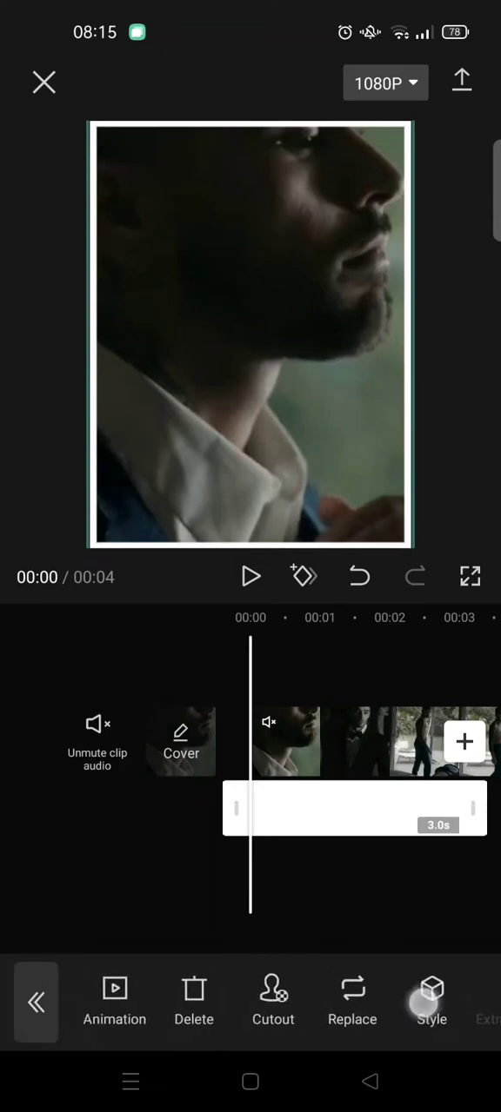
- Open the Splice blend panel for the white border overlay clip
left_click(431, 1001)
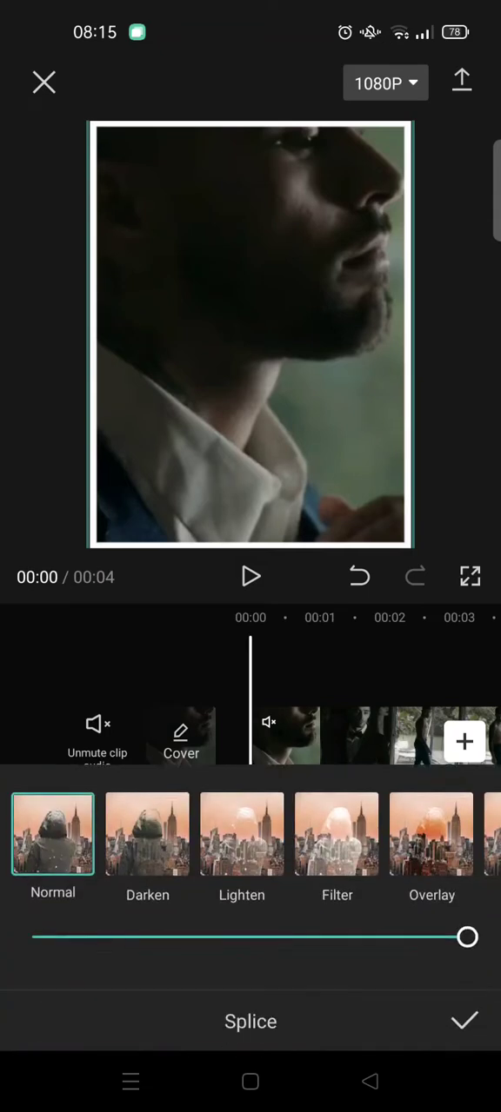